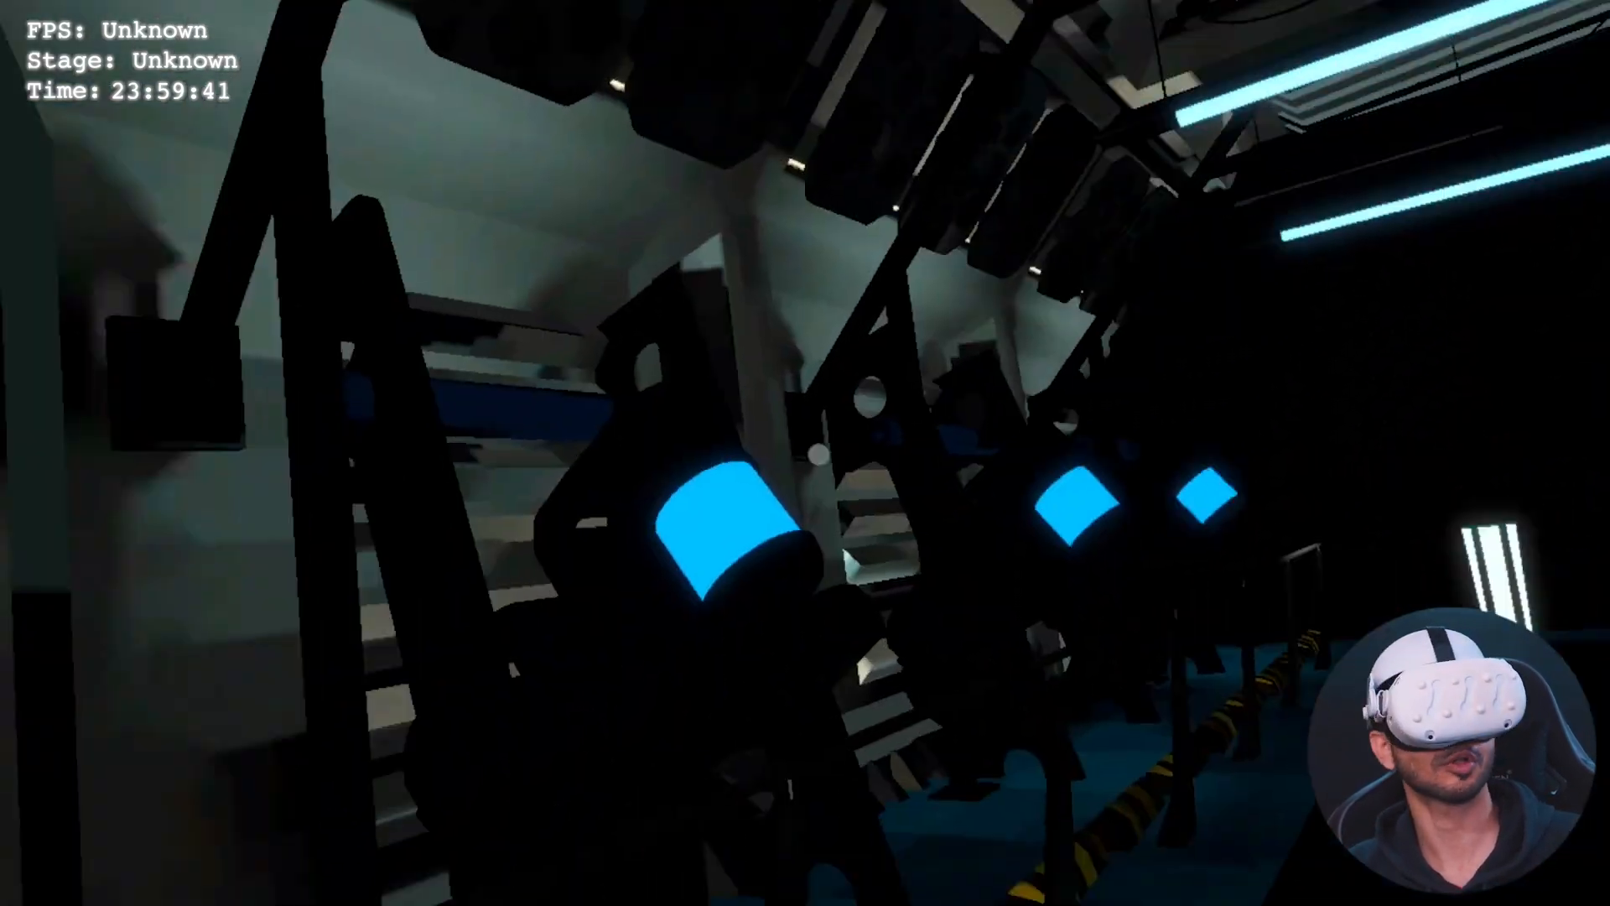
{"action": "mouse_move", "coordinate": [806, 453]}
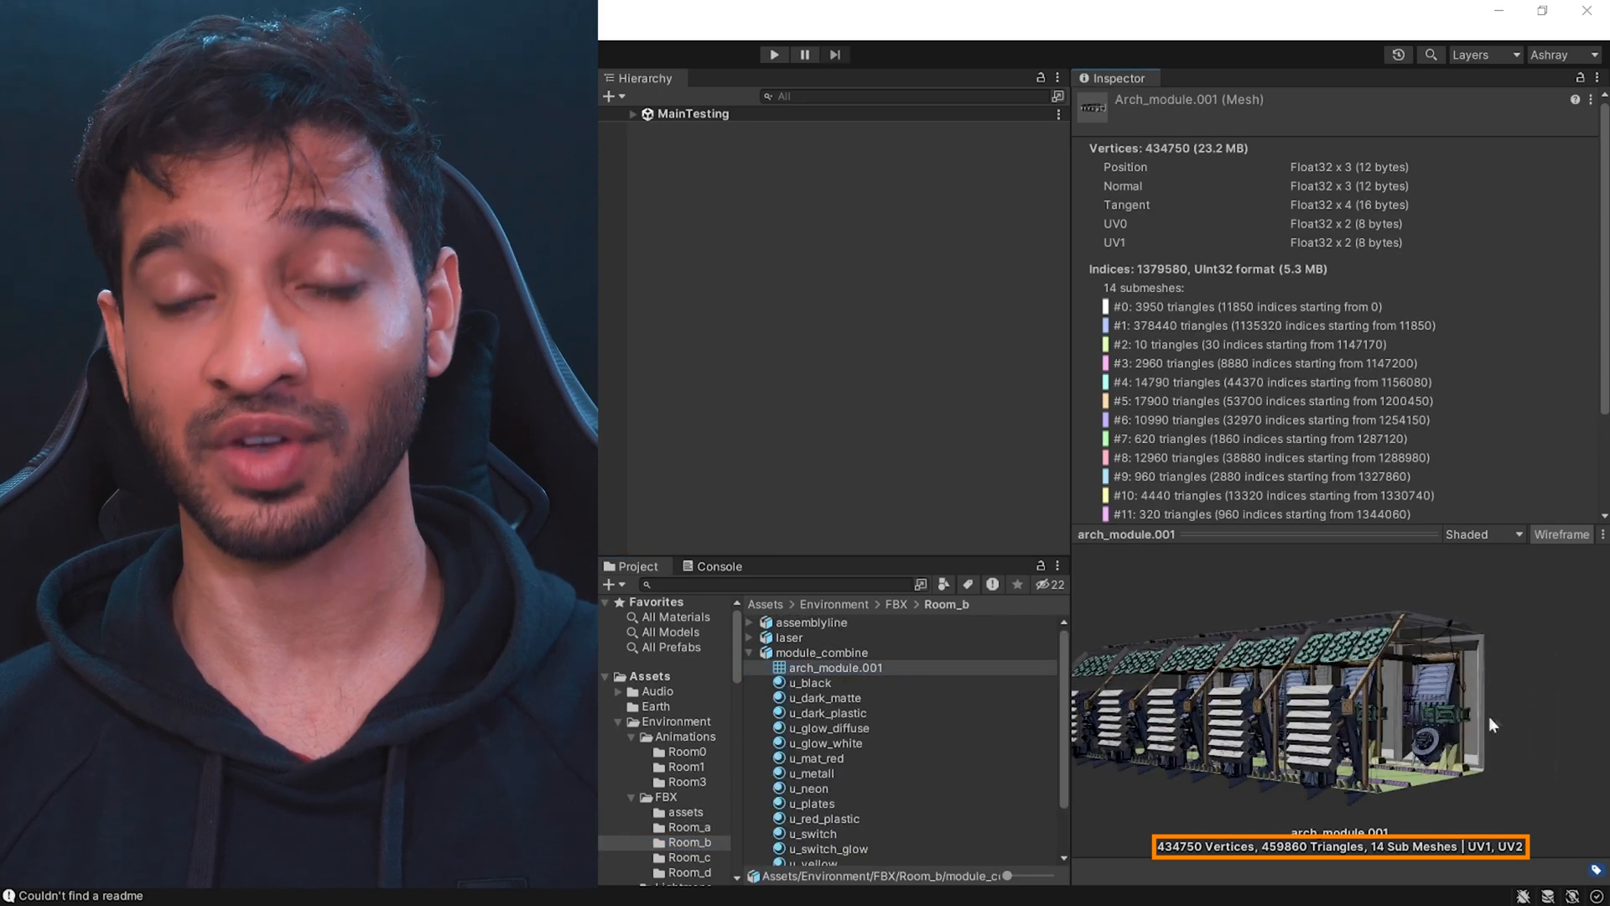
Step: Select the arch_module.001 mesh in the Project window to read its vertex and triangle counts
{"action": "left_click", "coordinate": [688, 857]}
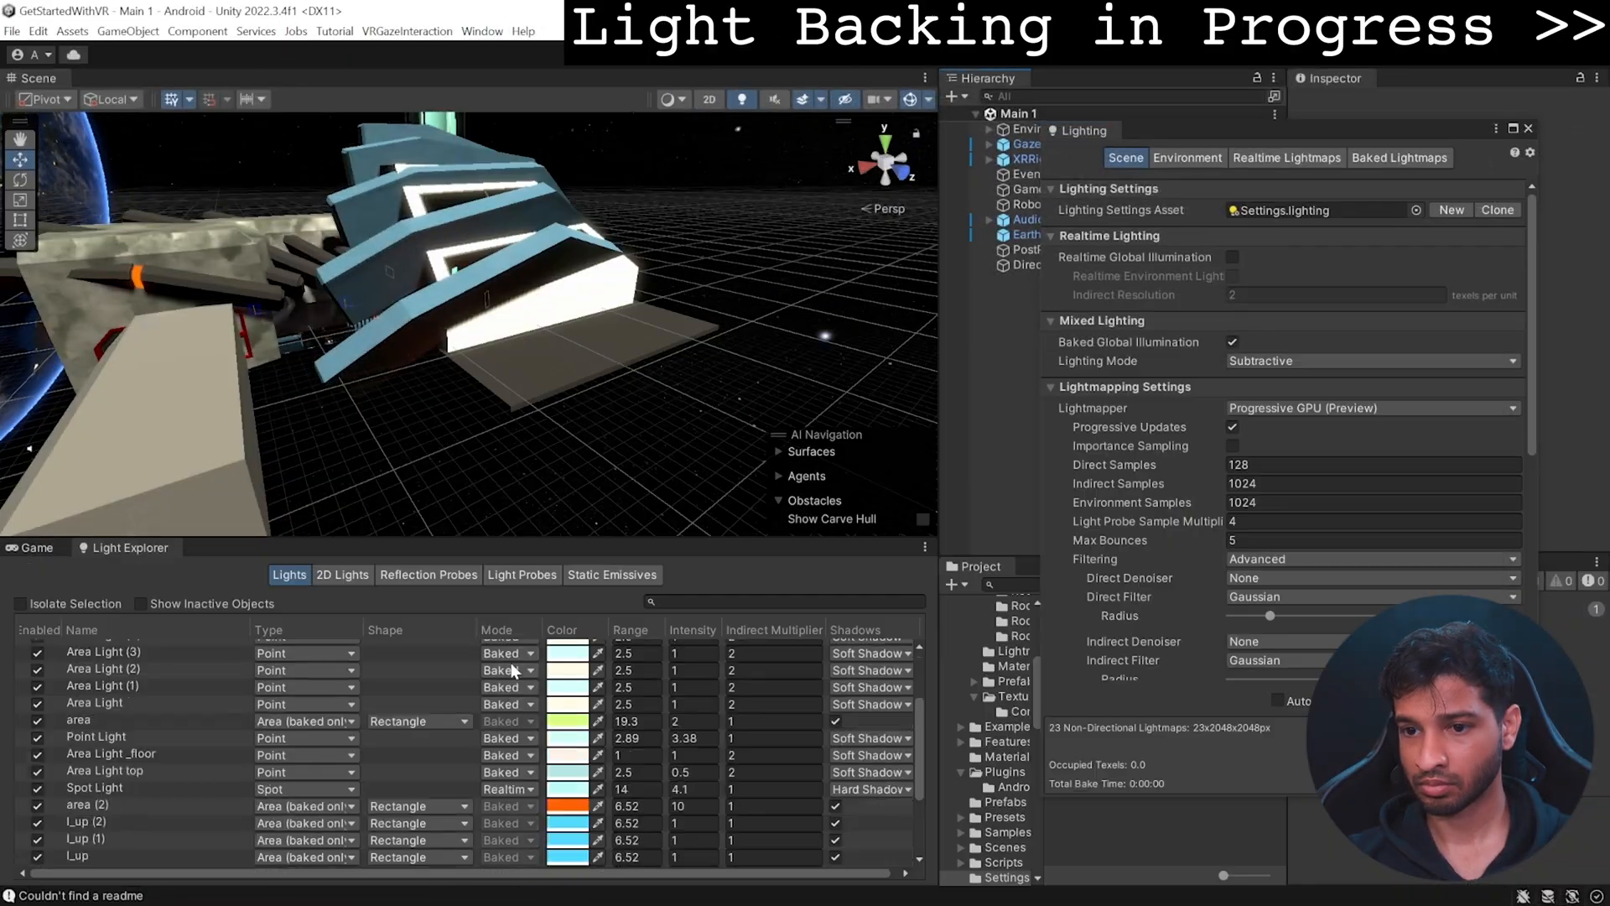
Step: Assign the BakedLights lighting settings asset and start Generate Lighting
{"action": "left_click", "coordinate": [827, 201]}
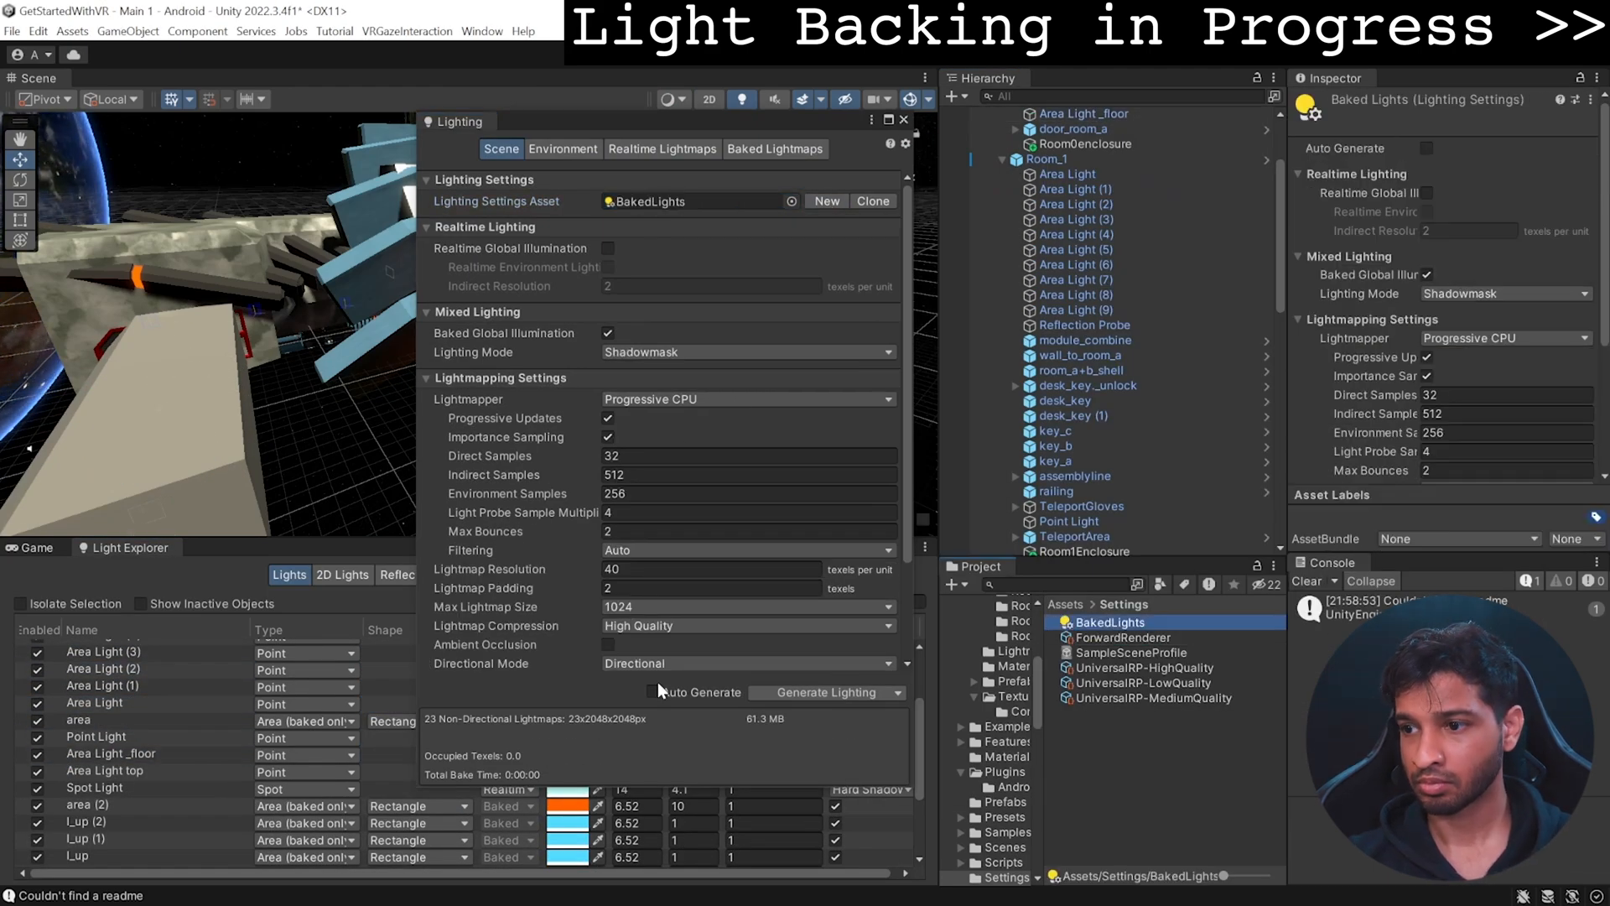
{"action": "left_click", "coordinate": [675, 99]}
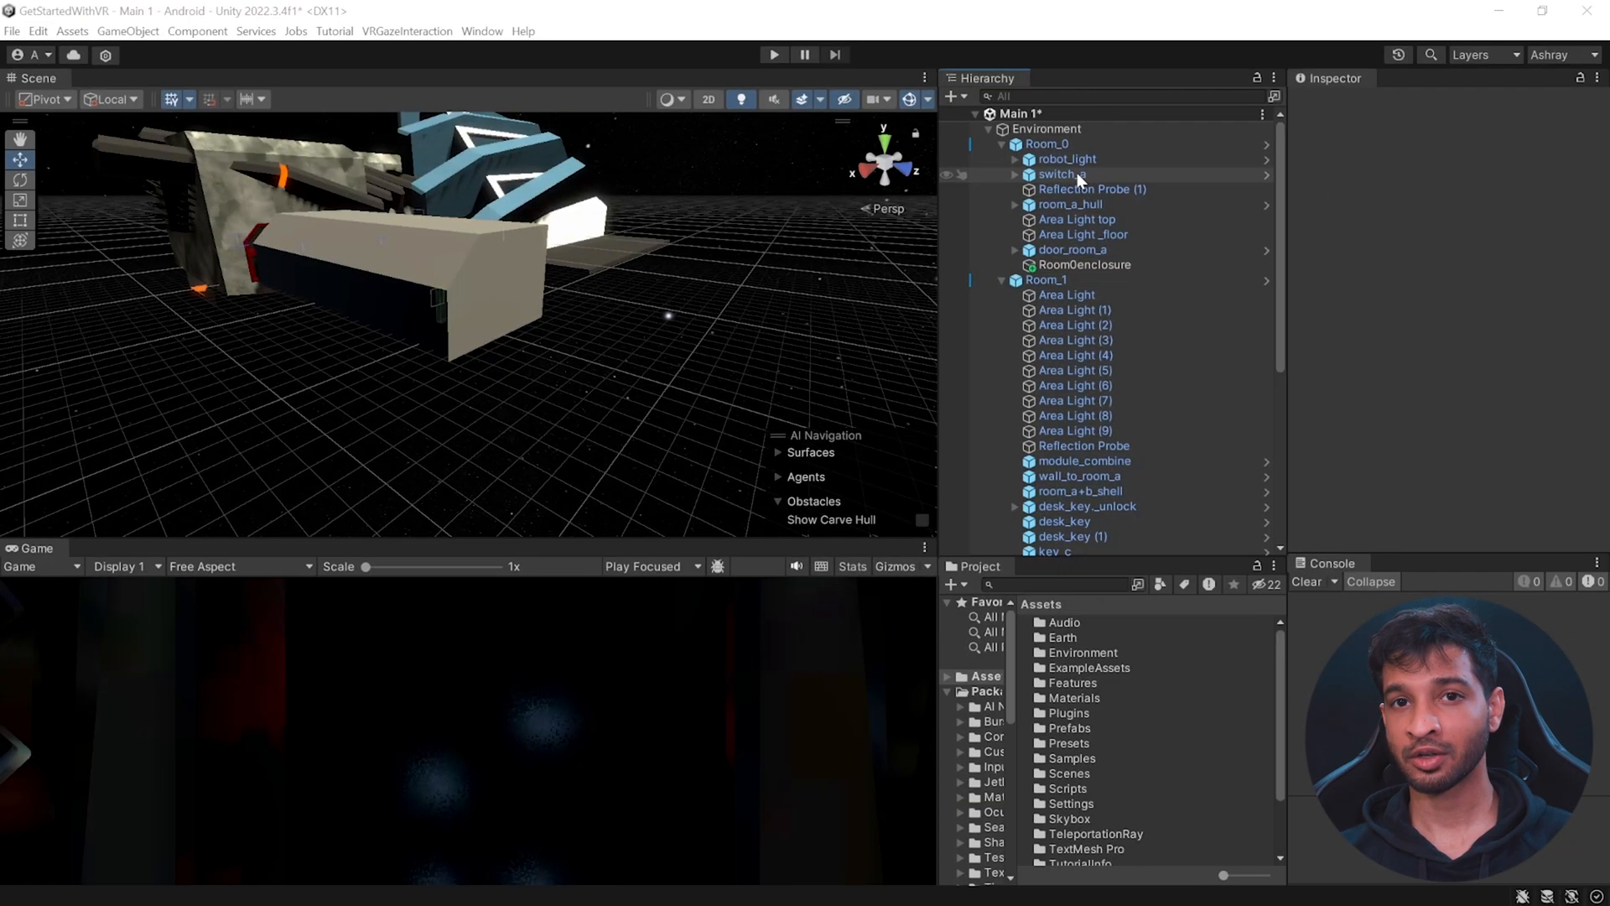
Step: Mark the selected environment meshes Static, applying it to their children, and go to Occlusion Culling
{"action": "left_click", "coordinate": [1071, 203]}
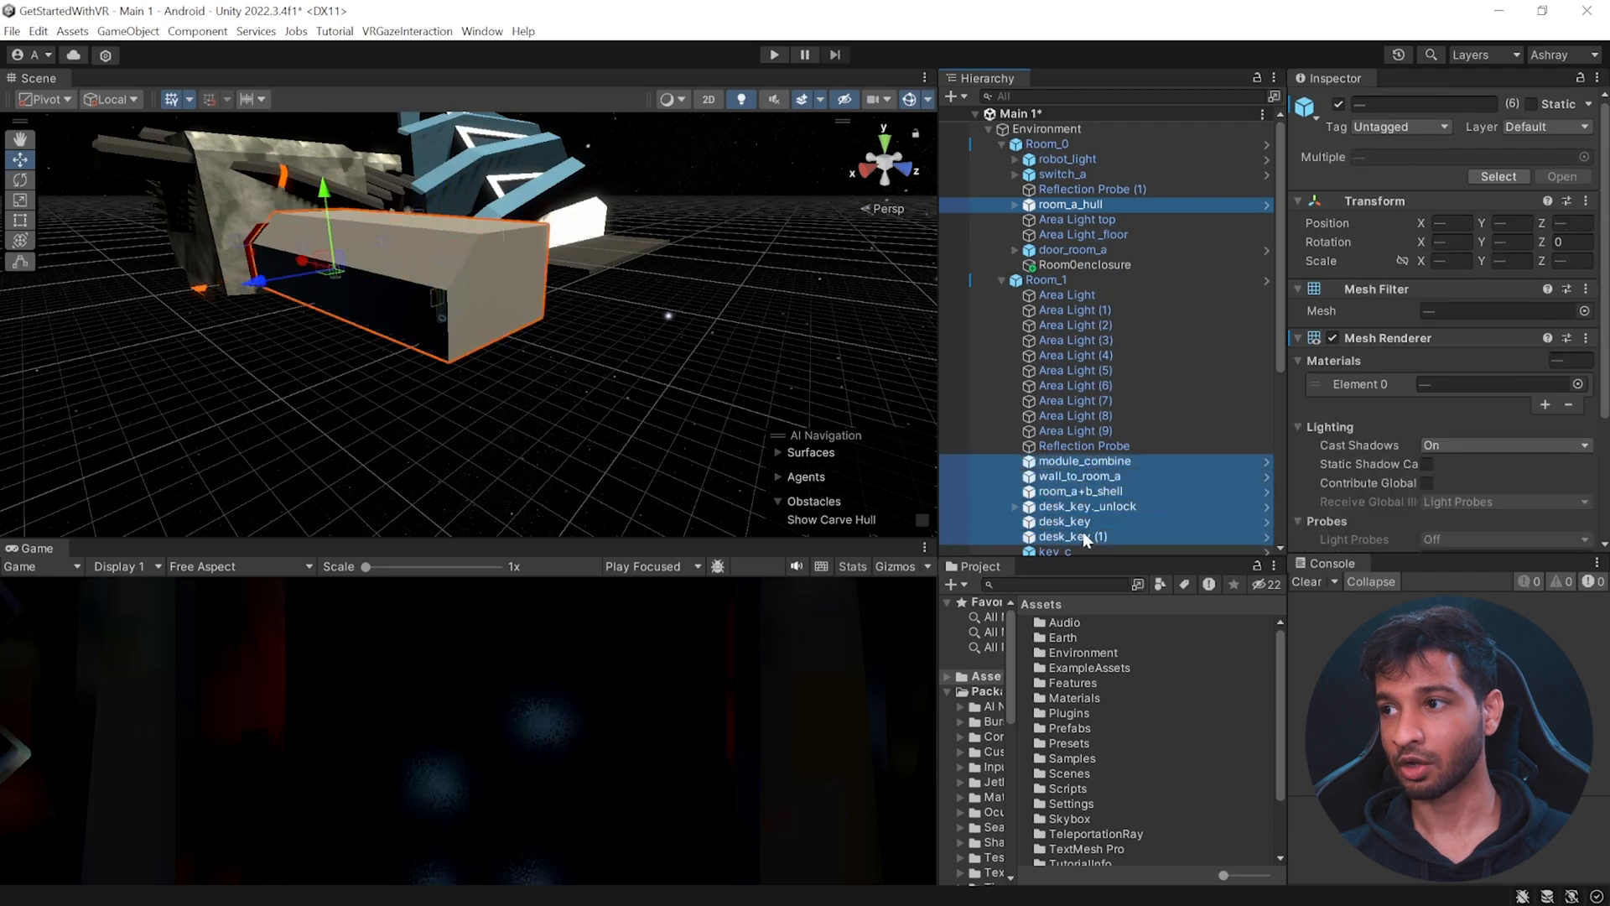
{"action": "left_click", "coordinate": [1533, 104]}
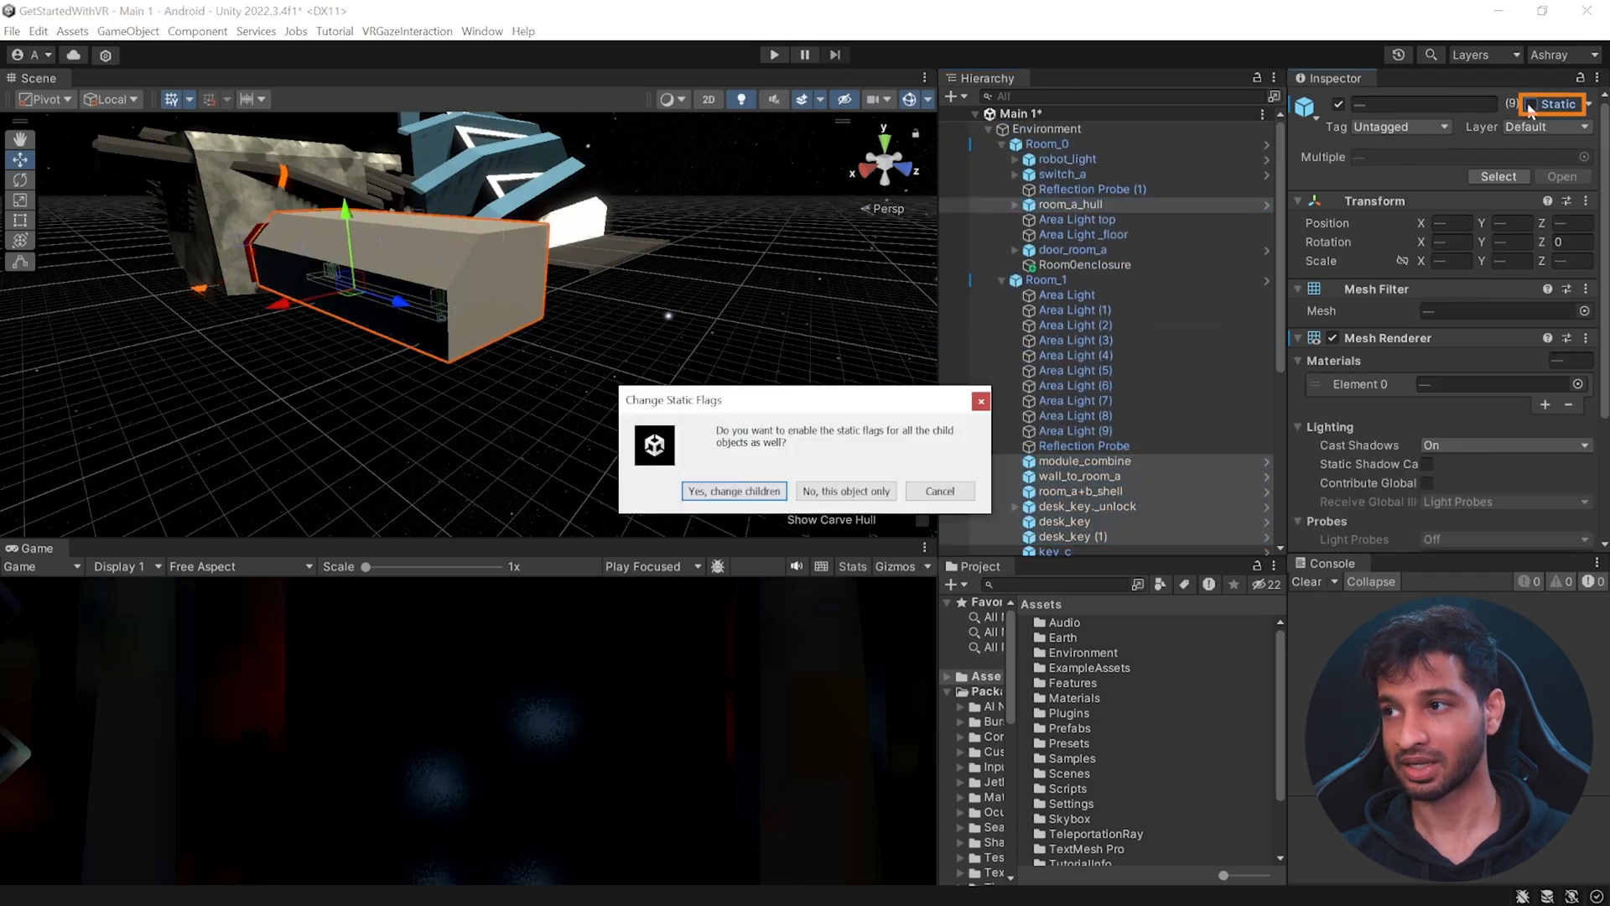
{"action": "left_click", "coordinate": [735, 489]}
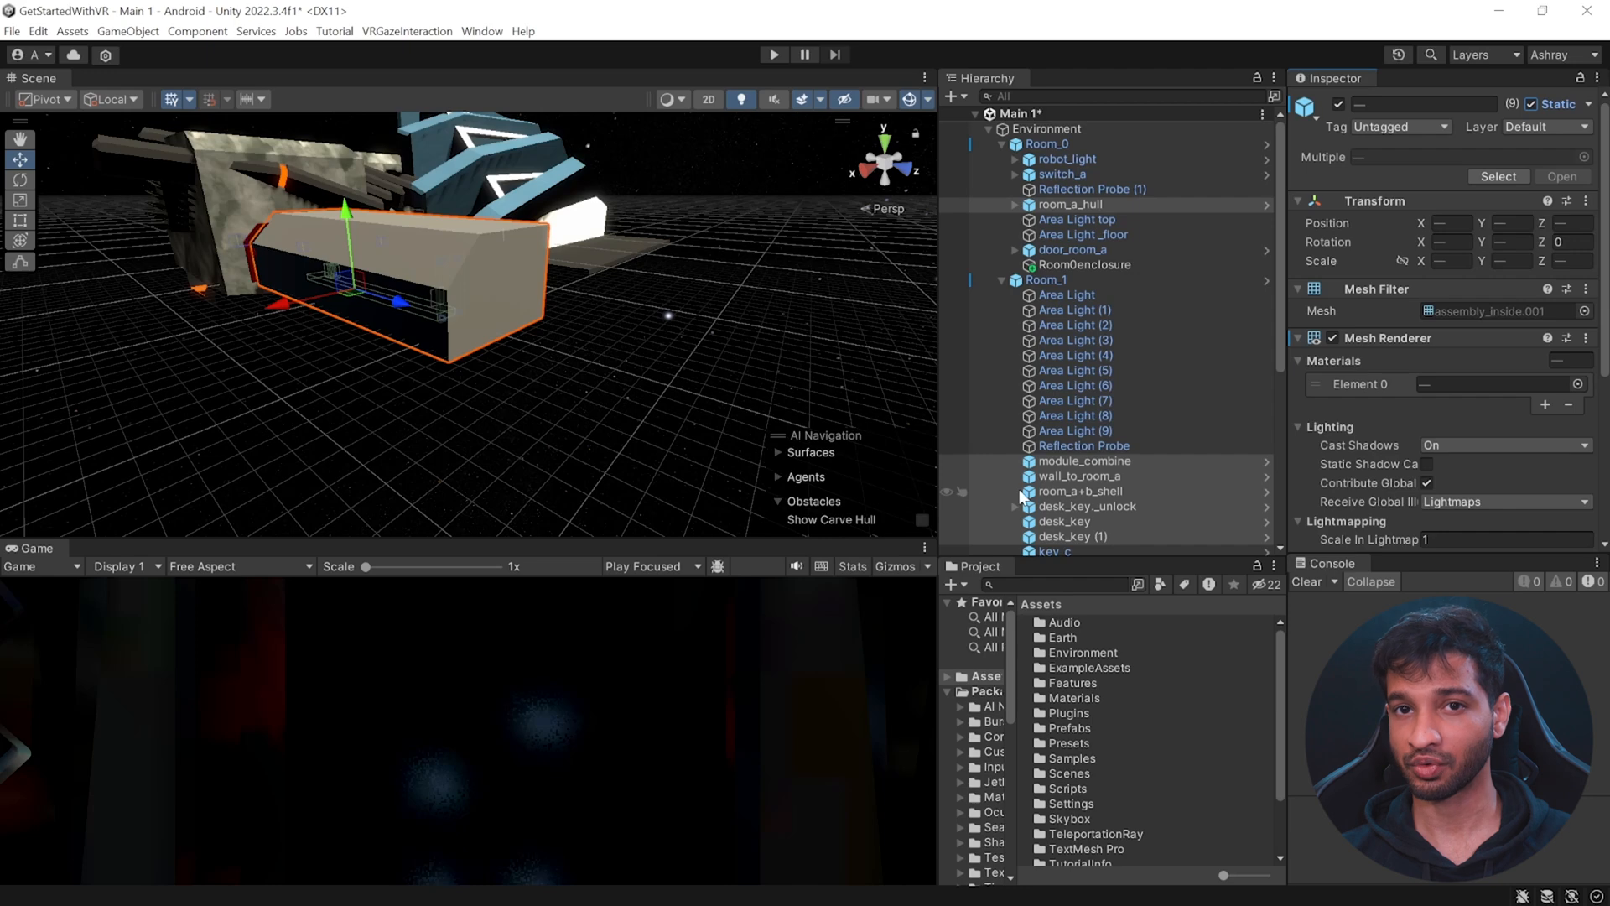
{"action": "left_click", "coordinate": [482, 31]}
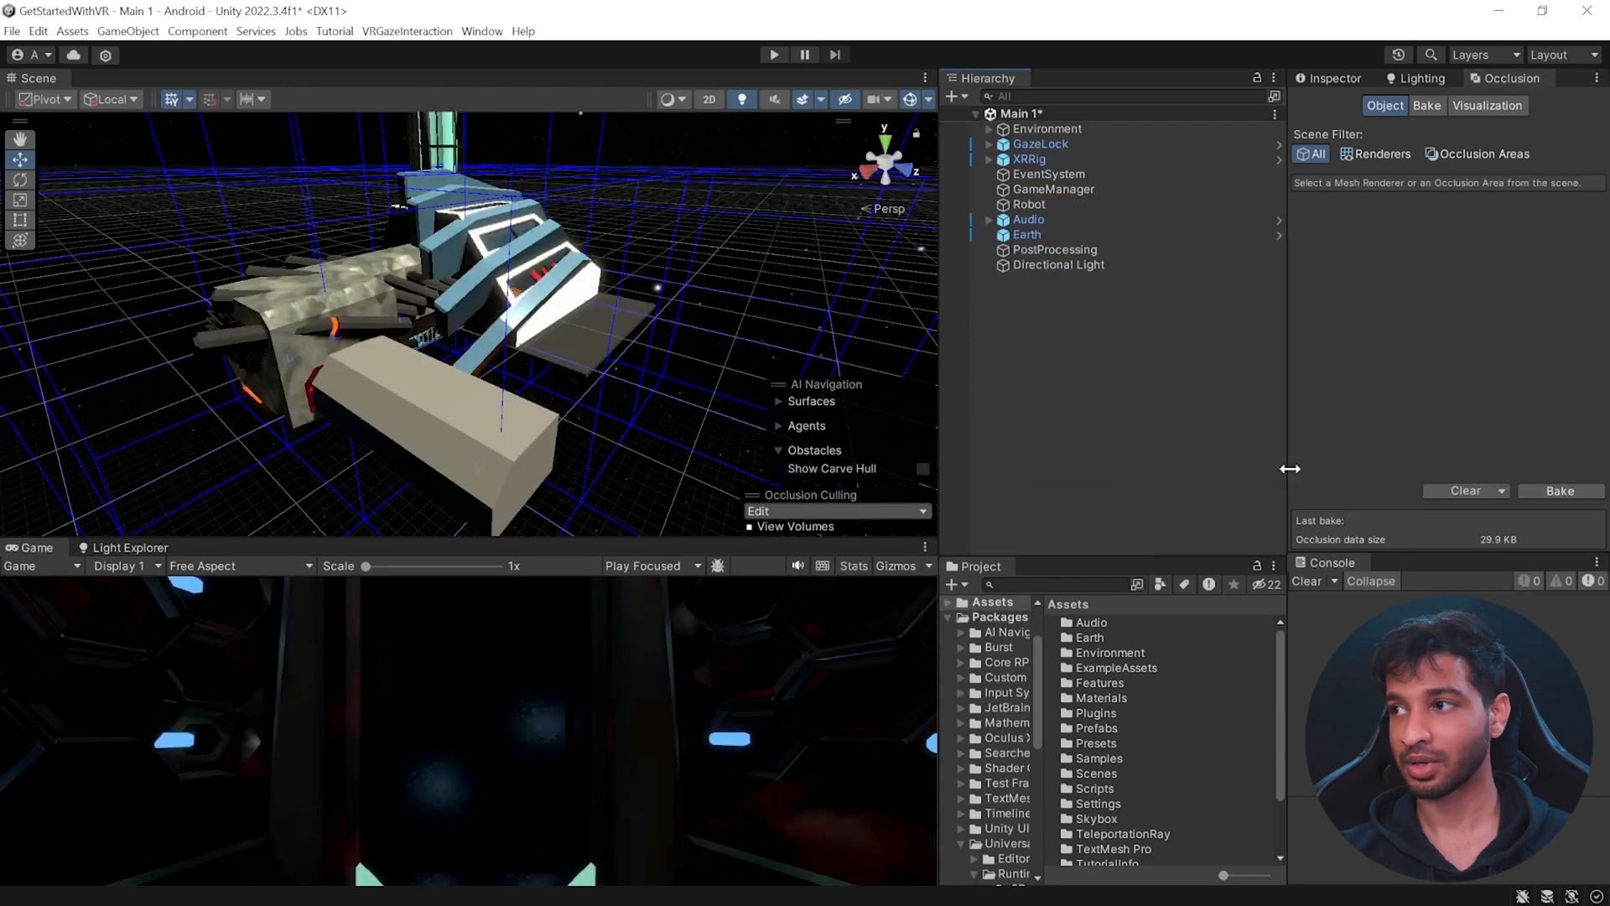
Step: Preview the occlusion culling visualization, then show the bake parameters (smallest occluder 1, smallest hole 0.25)
{"action": "left_click", "coordinate": [1488, 105]}
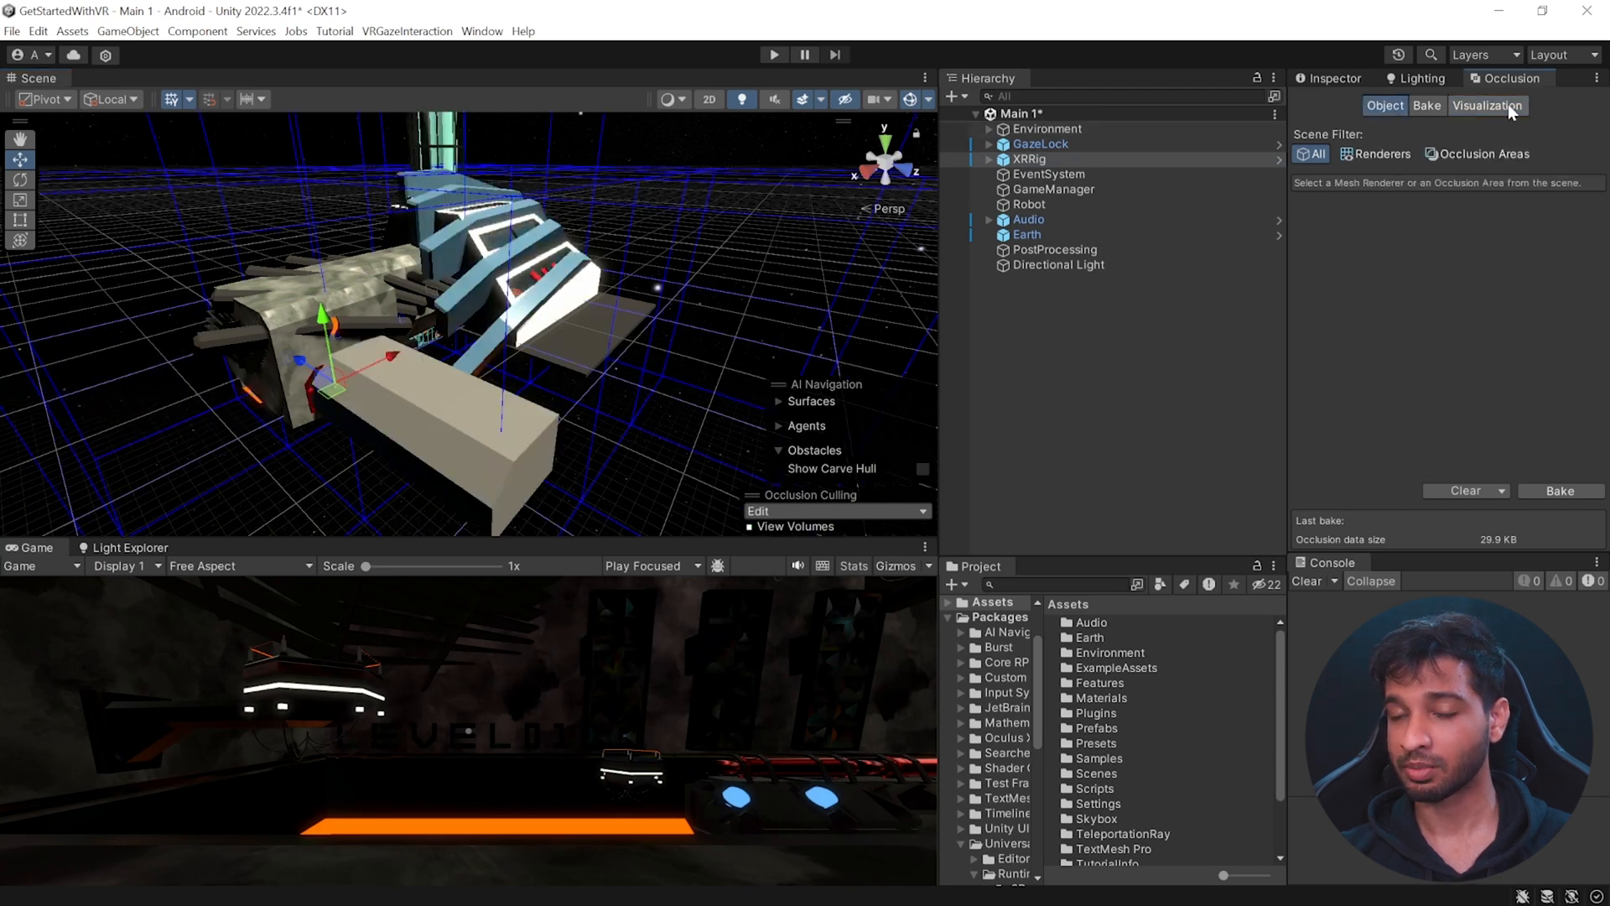
{"action": "left_click", "coordinate": [1488, 106]}
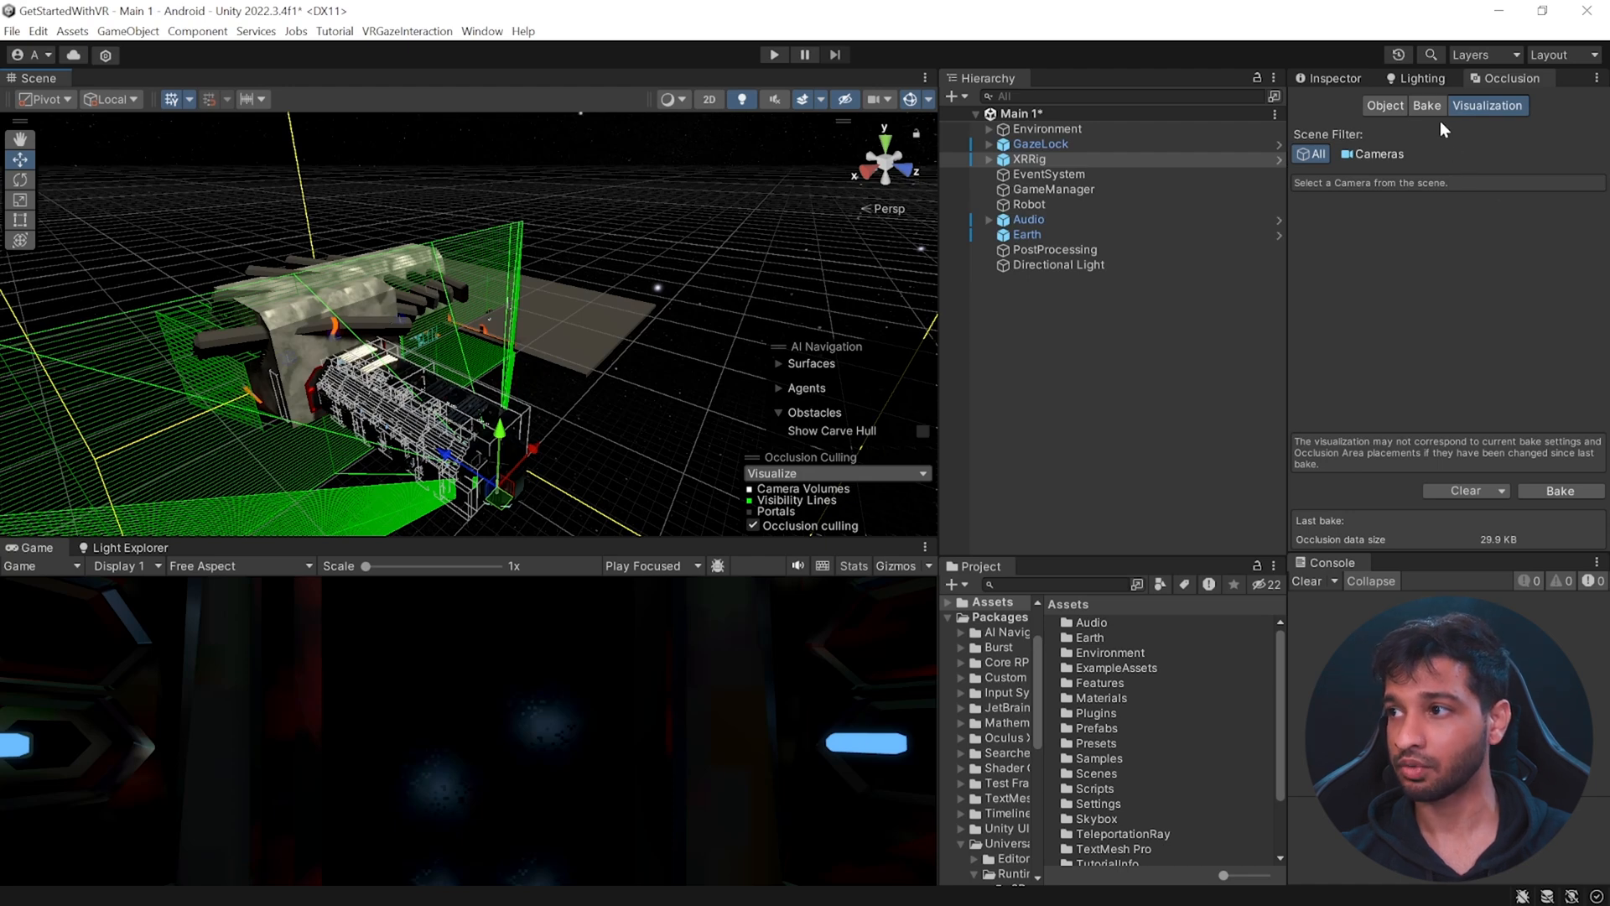
{"action": "left_click", "coordinate": [1426, 105]}
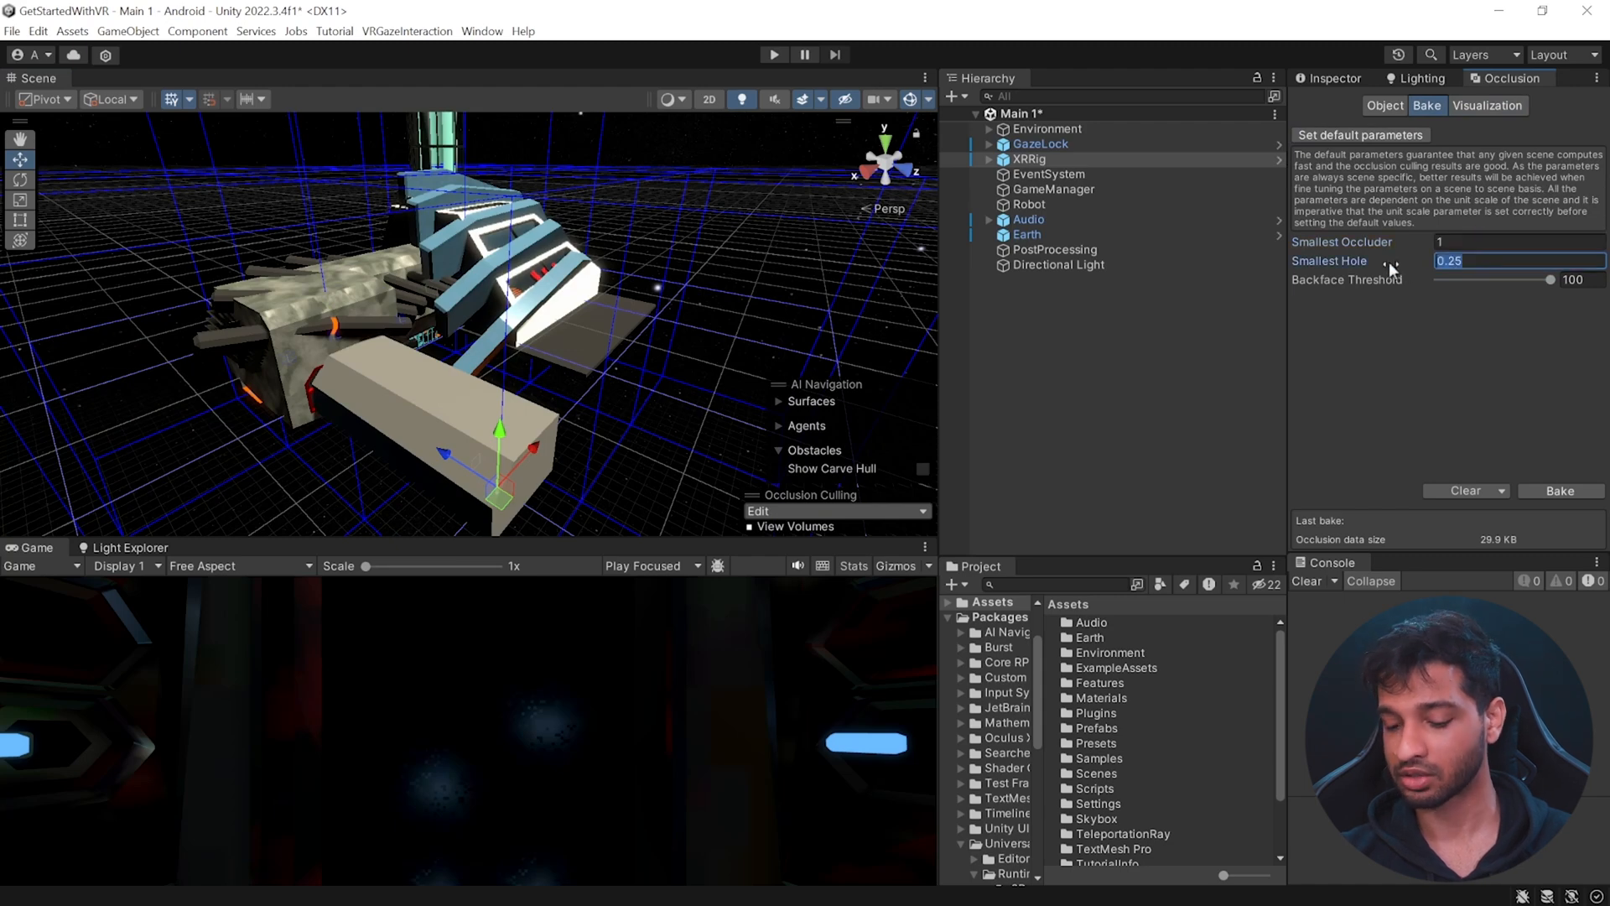
Step: Set the occlusion bake Smallest Hole value to 0.01
{"action": "type", "text": "0.01"}
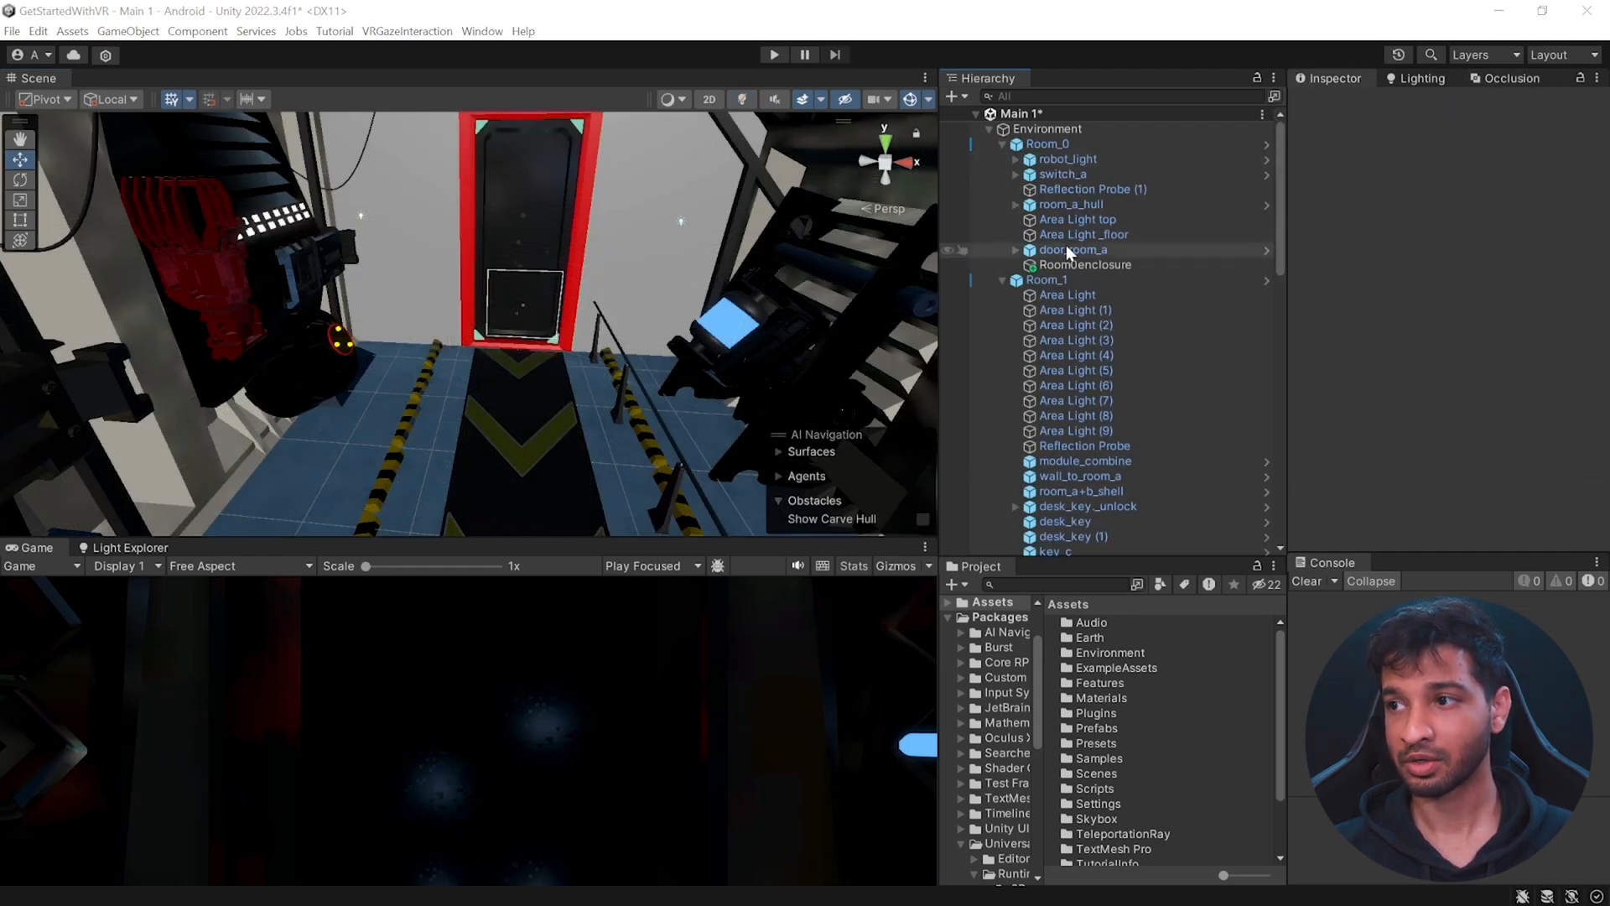
Step: Add an Occlusion Portal component to door_room_a and fit its bounds to the doorway
{"action": "left_click", "coordinate": [1074, 250]}
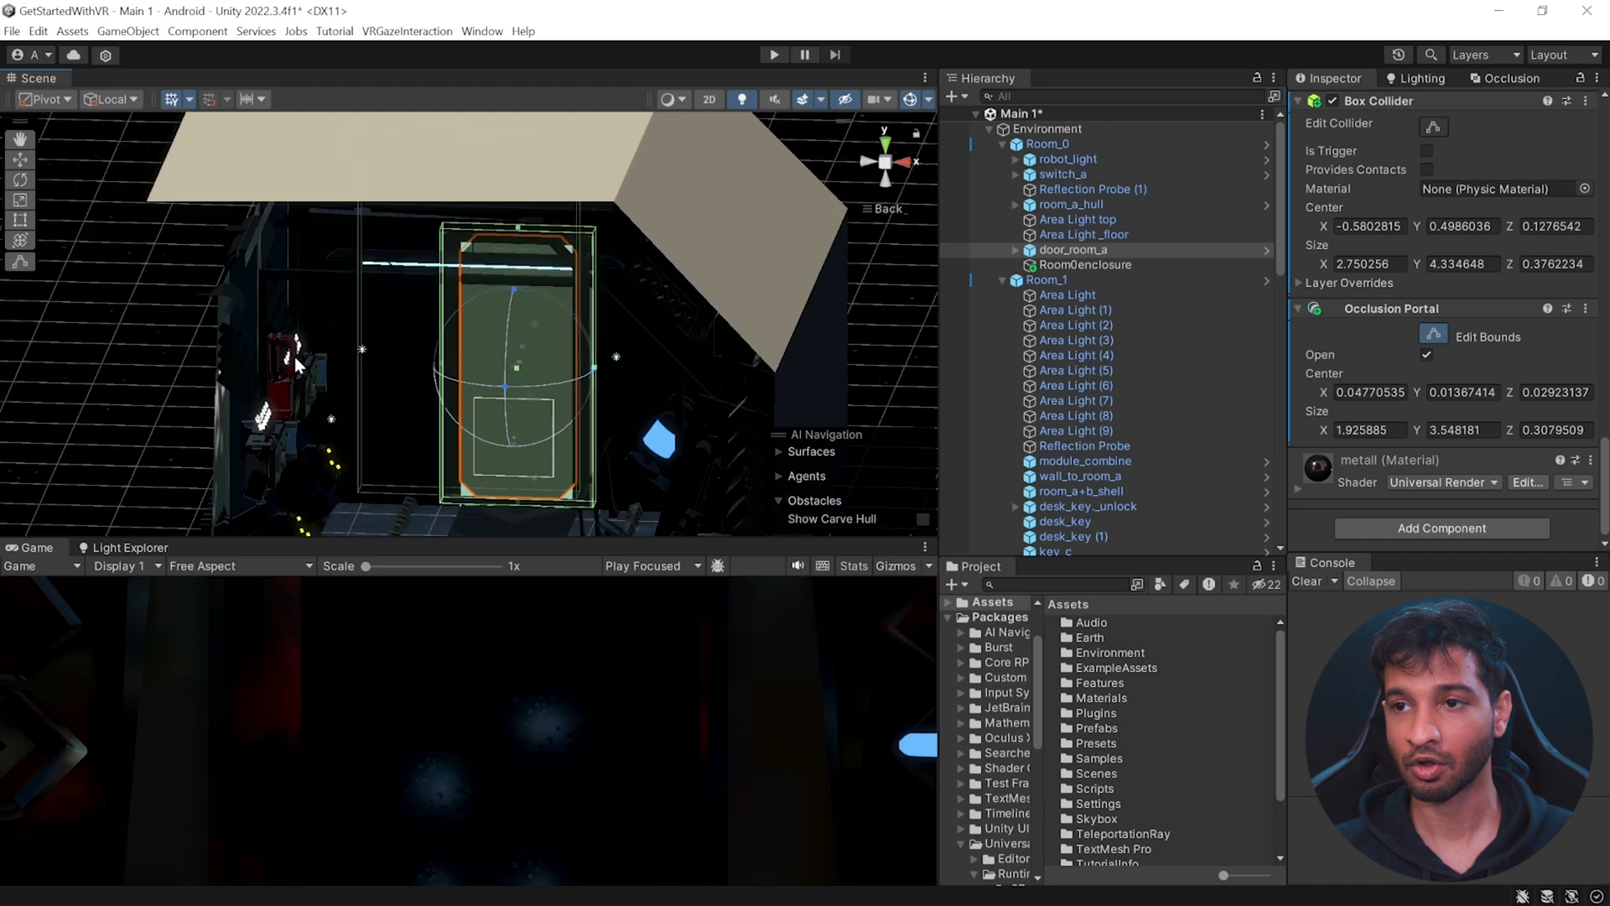
{"action": "left_click", "coordinate": [1426, 355]}
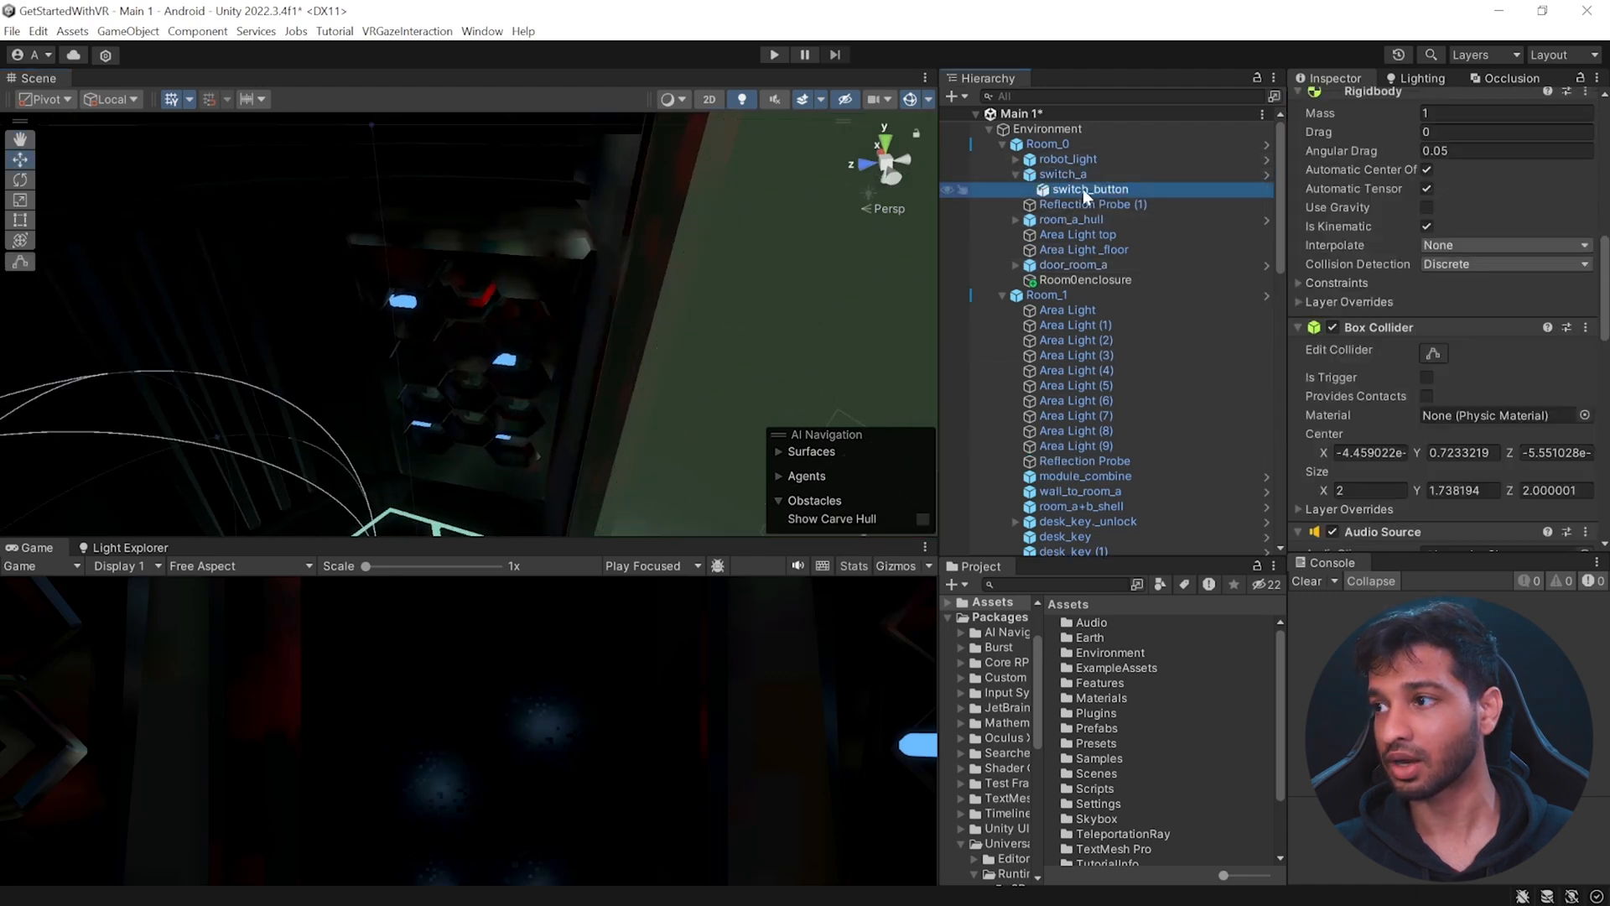
Step: Wire switch_button's On Pushed event to set door_room_a's OcclusionPortal.open, with the portal starting closed
{"action": "scroll", "scroll_direction": "down", "scroll_amount": 3}
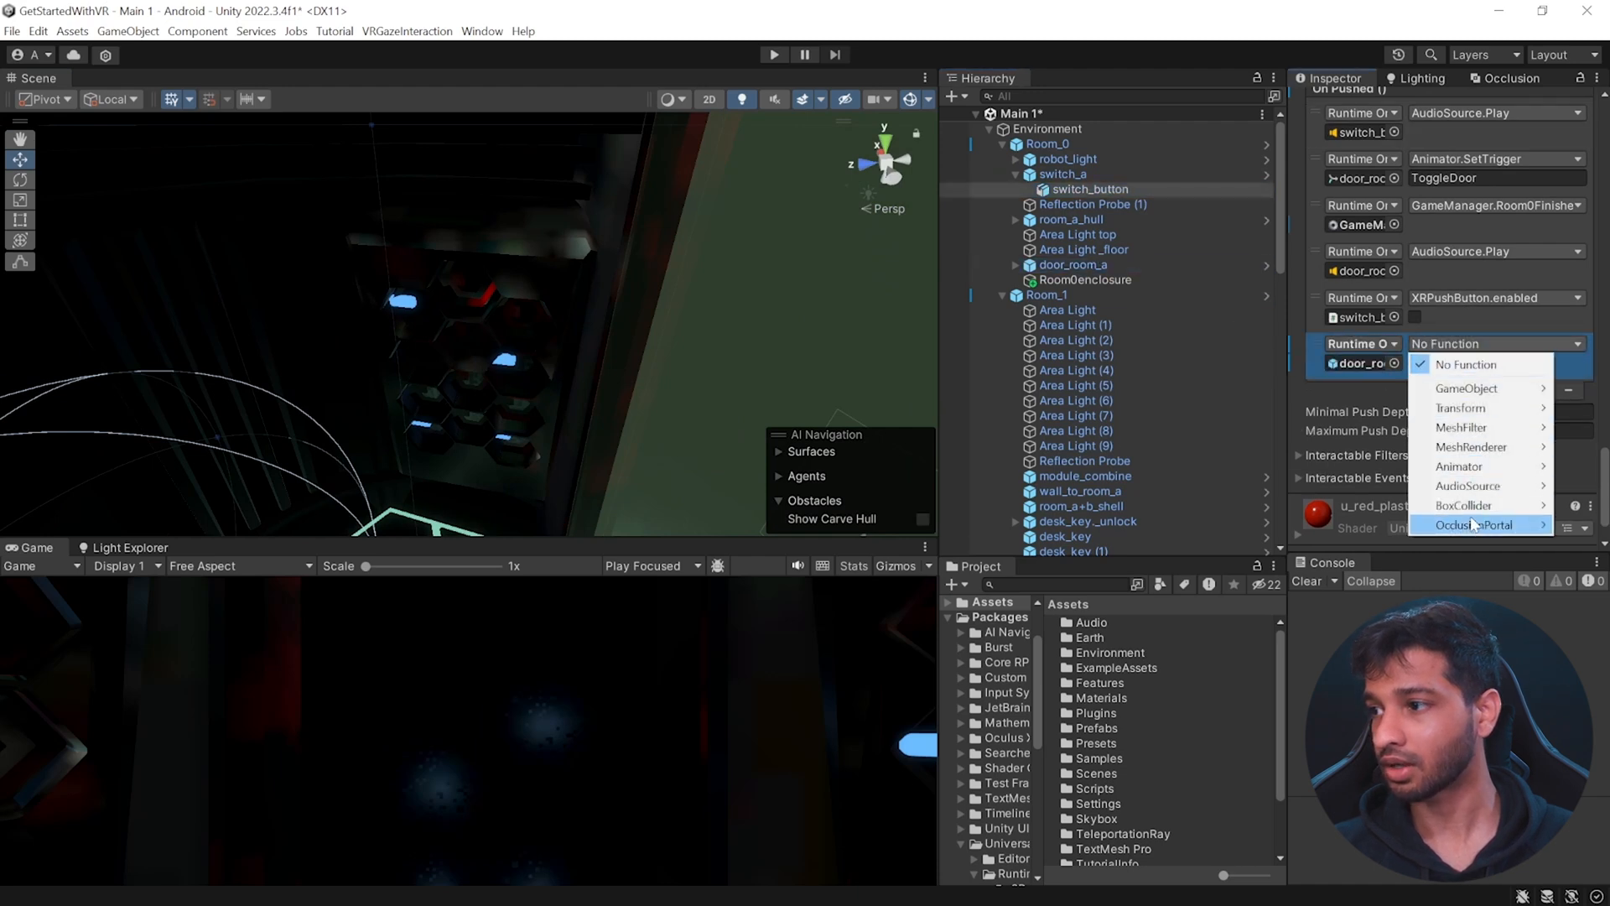
{"action": "left_click", "coordinate": [1475, 525]}
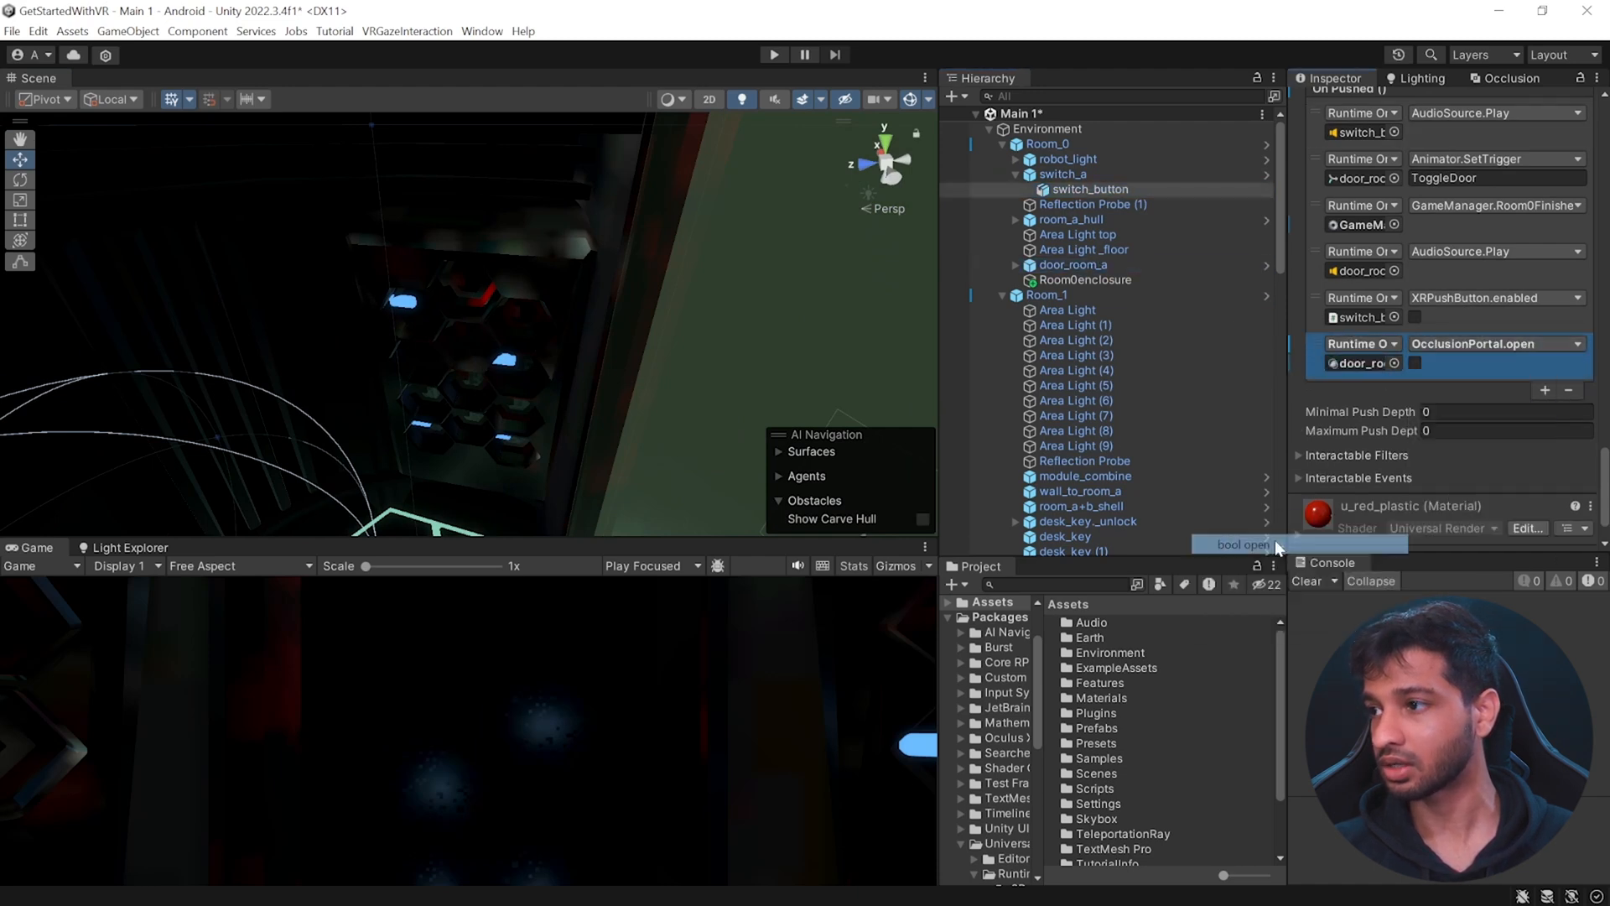
{"action": "left_click", "coordinate": [1416, 363]}
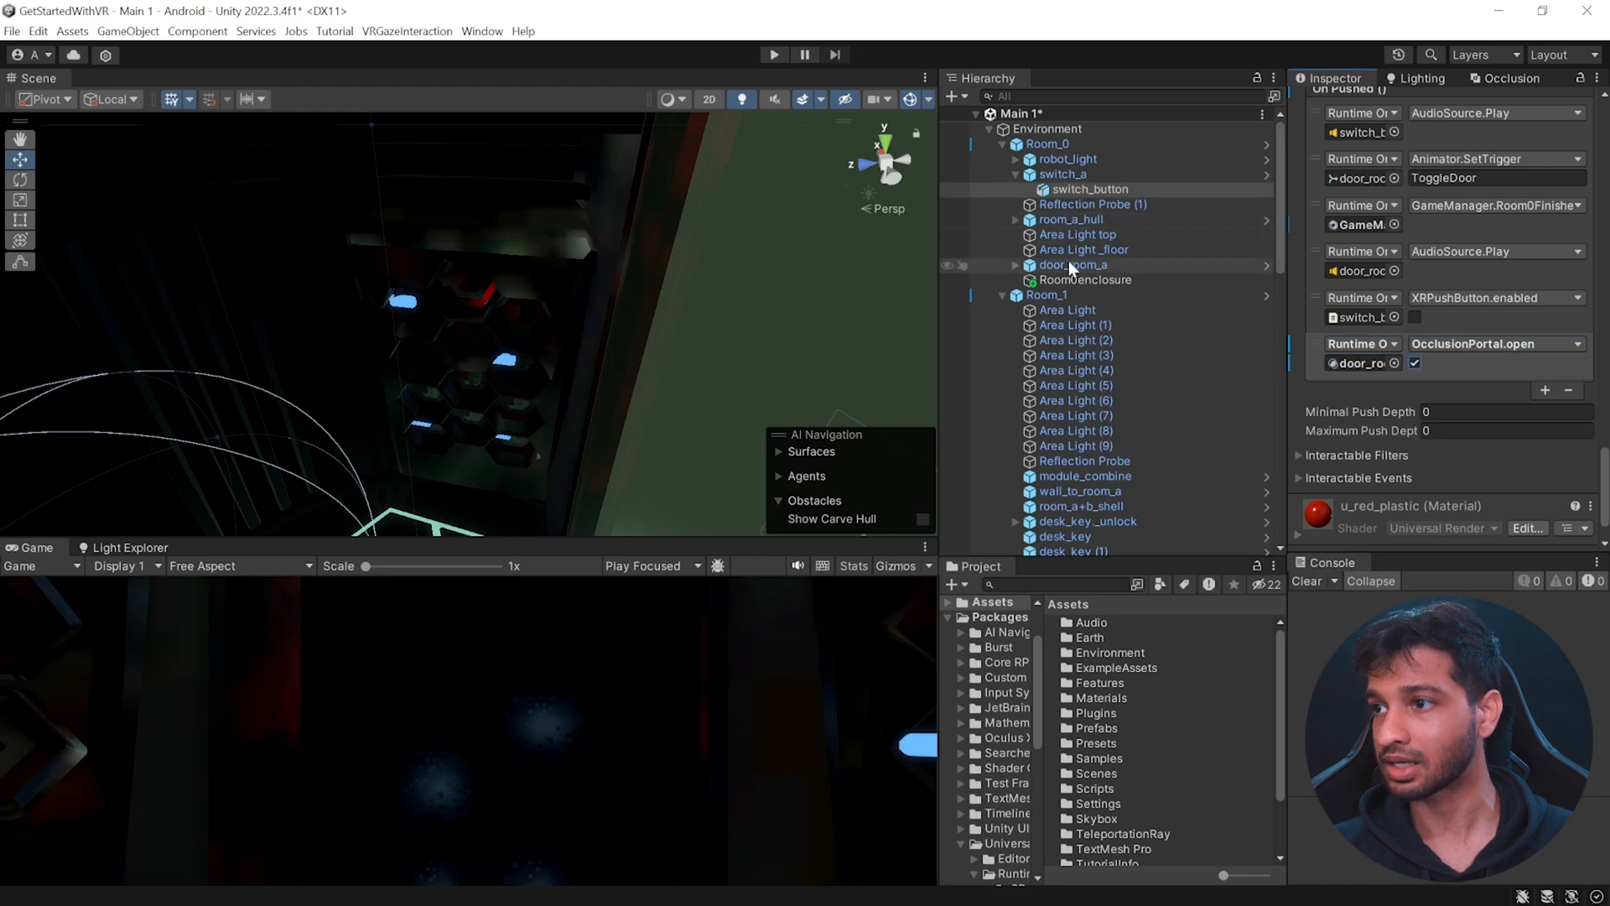
{"action": "left_click", "coordinate": [1074, 265]}
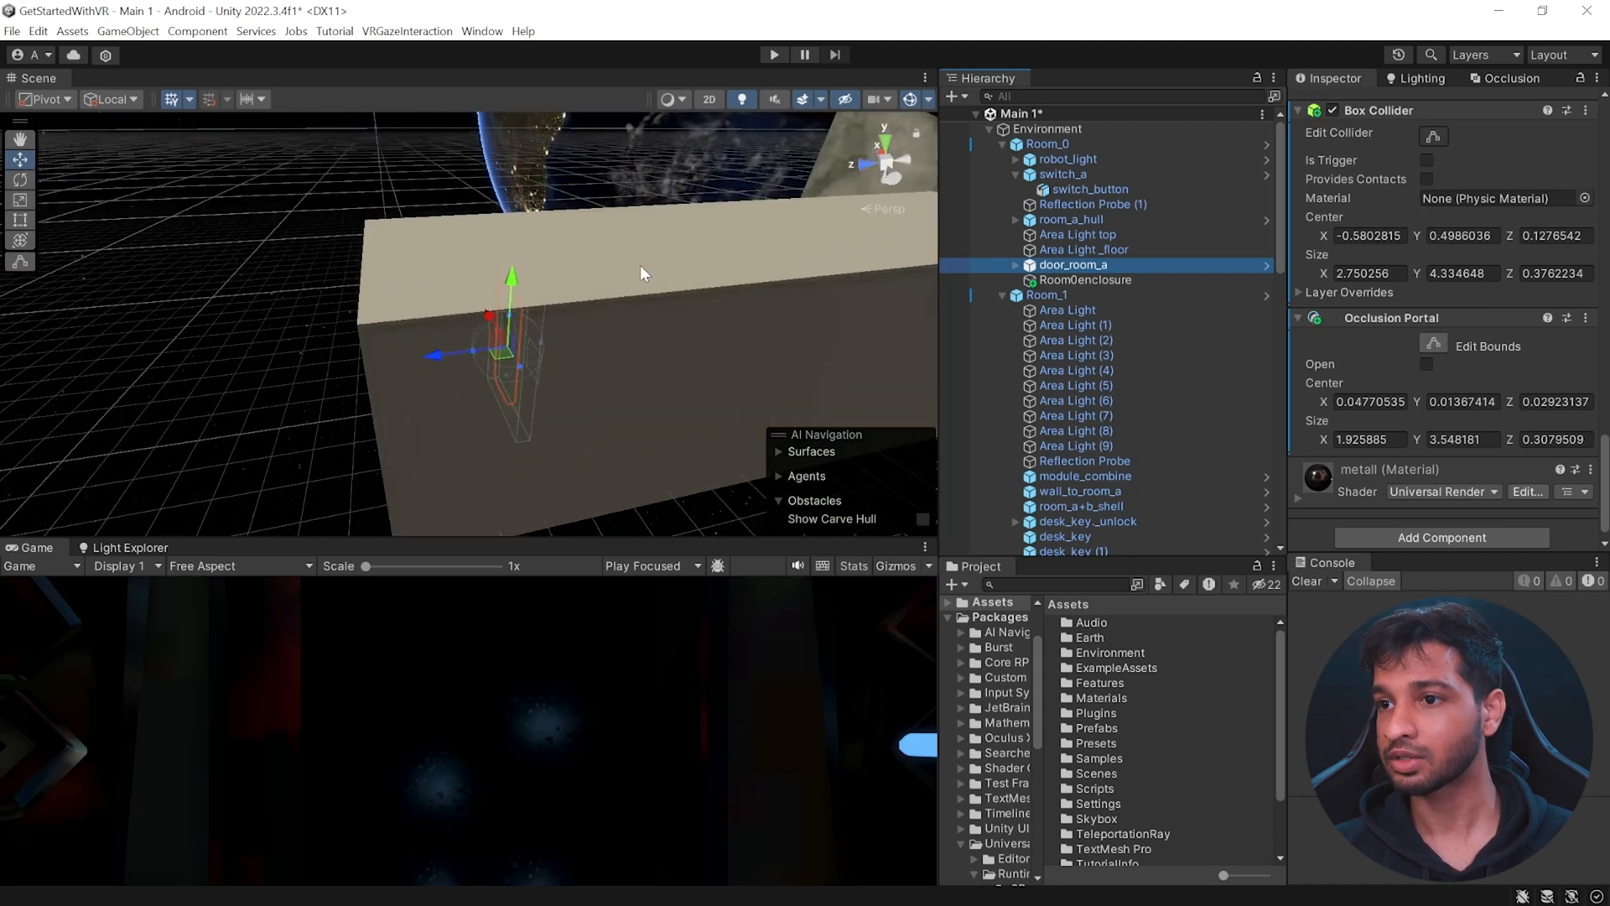
{"action": "left_click", "coordinate": [1513, 77]}
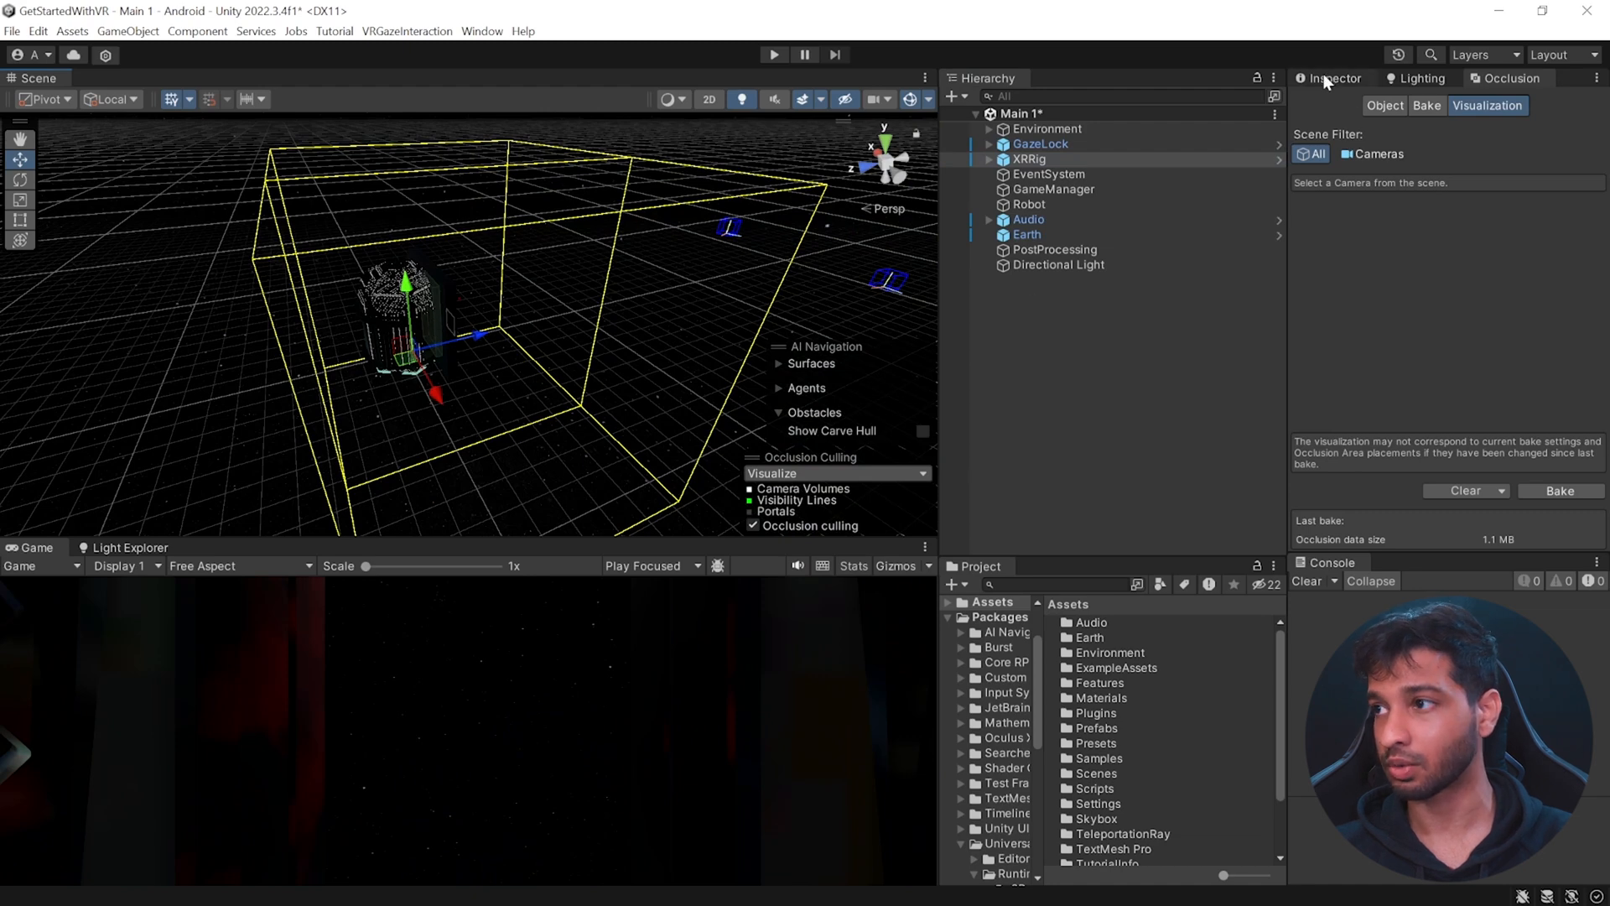
Step: Tick Open on door_room_a's Occlusion Portal so visibility lines reach through the doorway
{"action": "left_click", "coordinate": [1030, 159]}
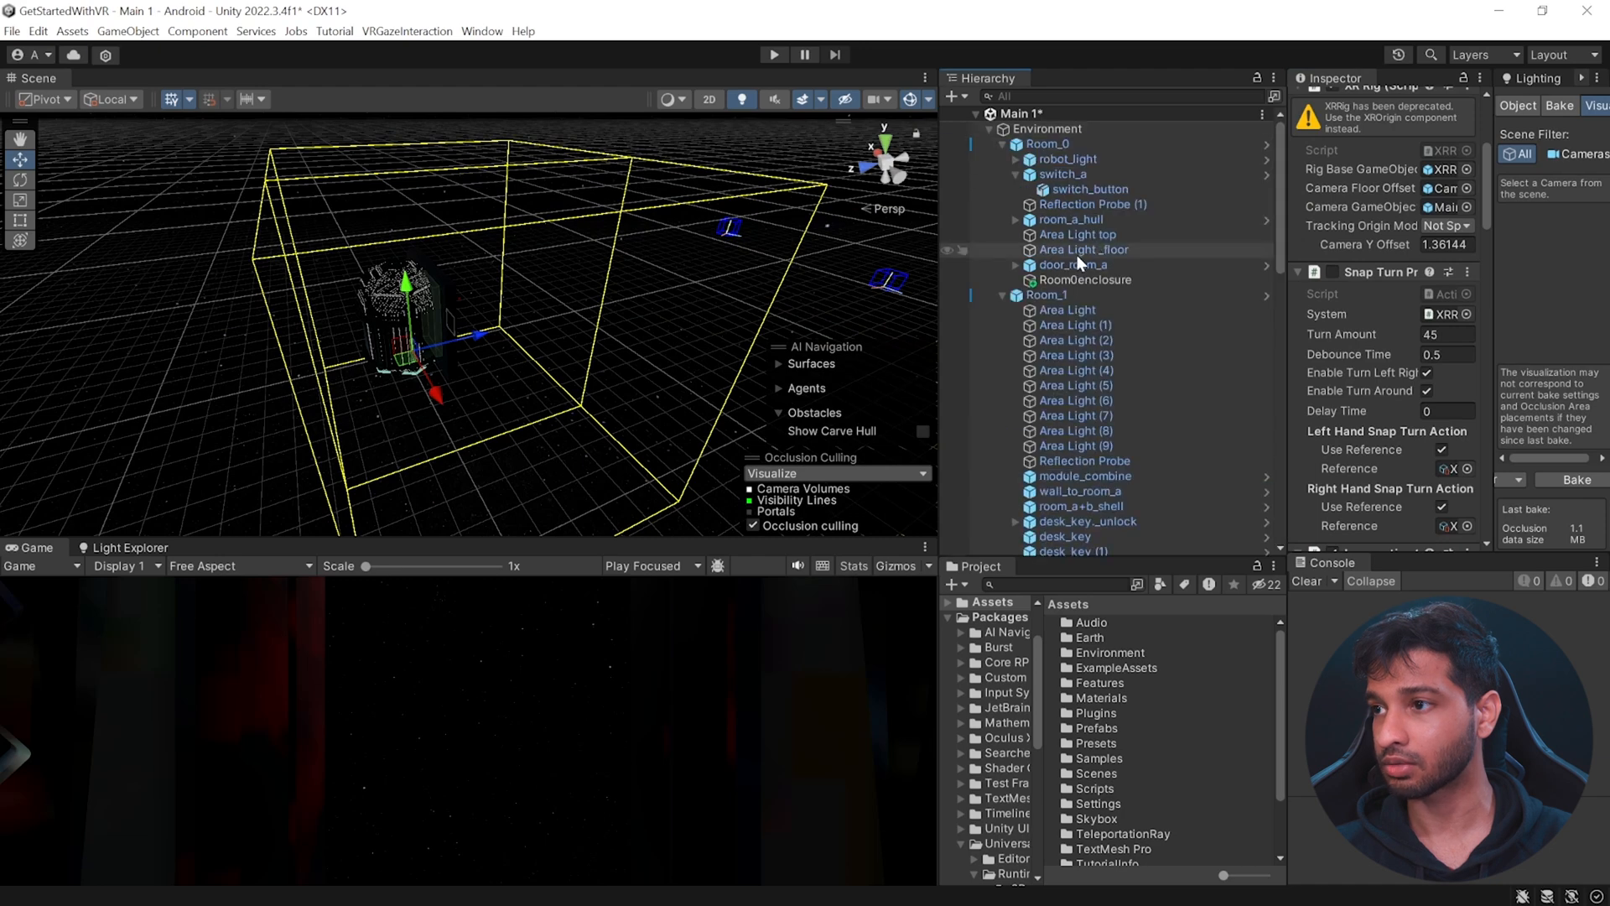
{"action": "left_click", "coordinate": [1074, 265]}
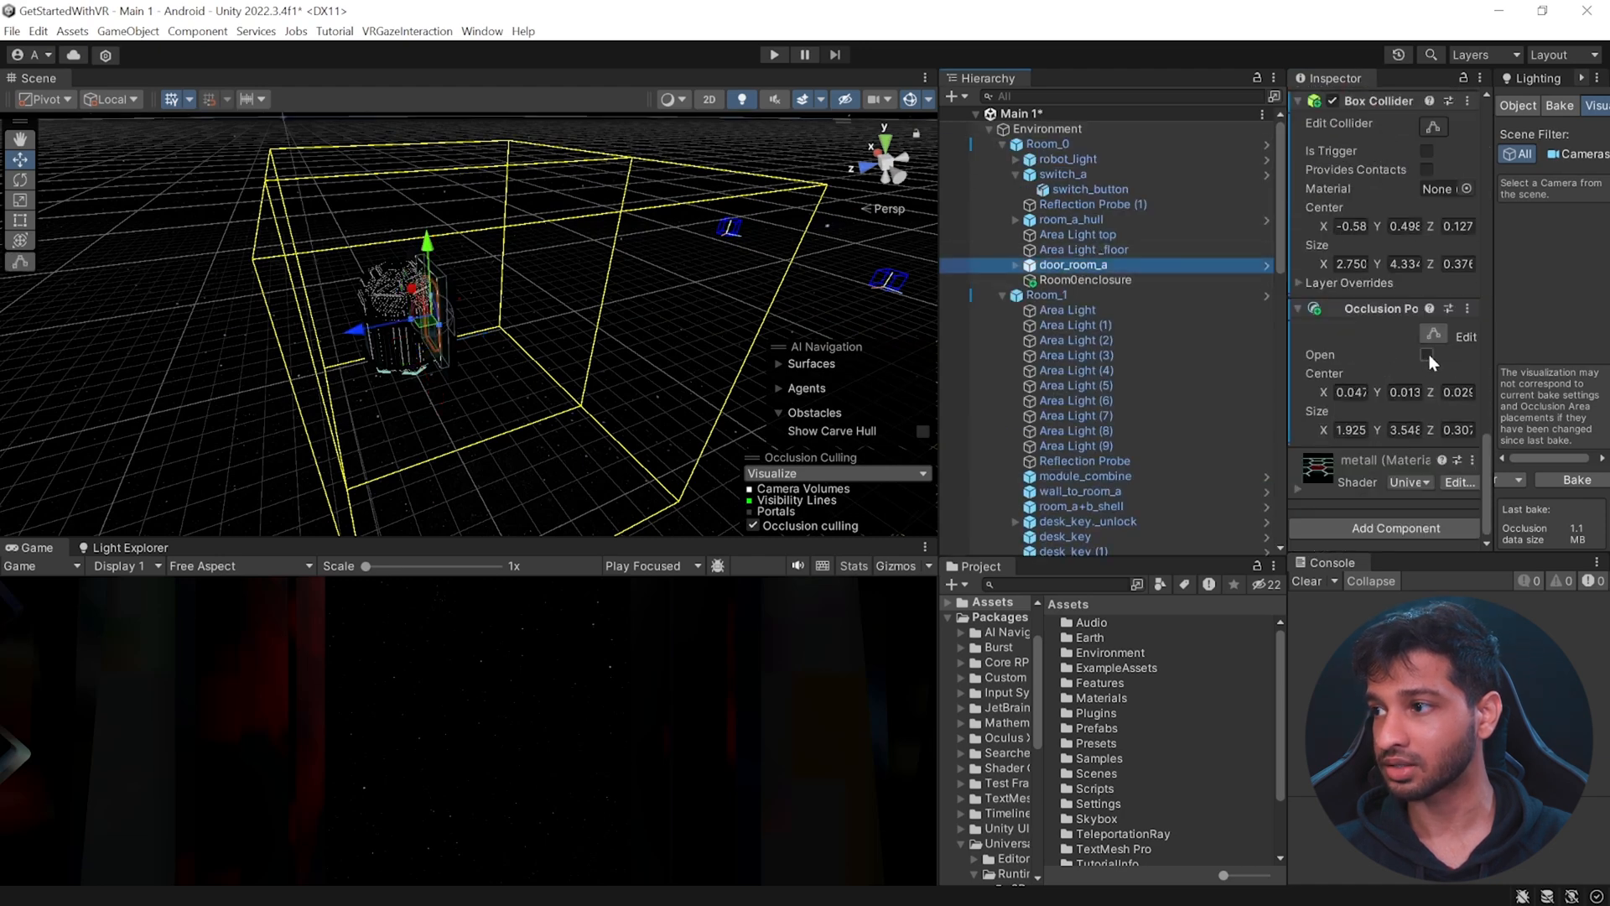
{"action": "left_click", "coordinate": [1429, 356]}
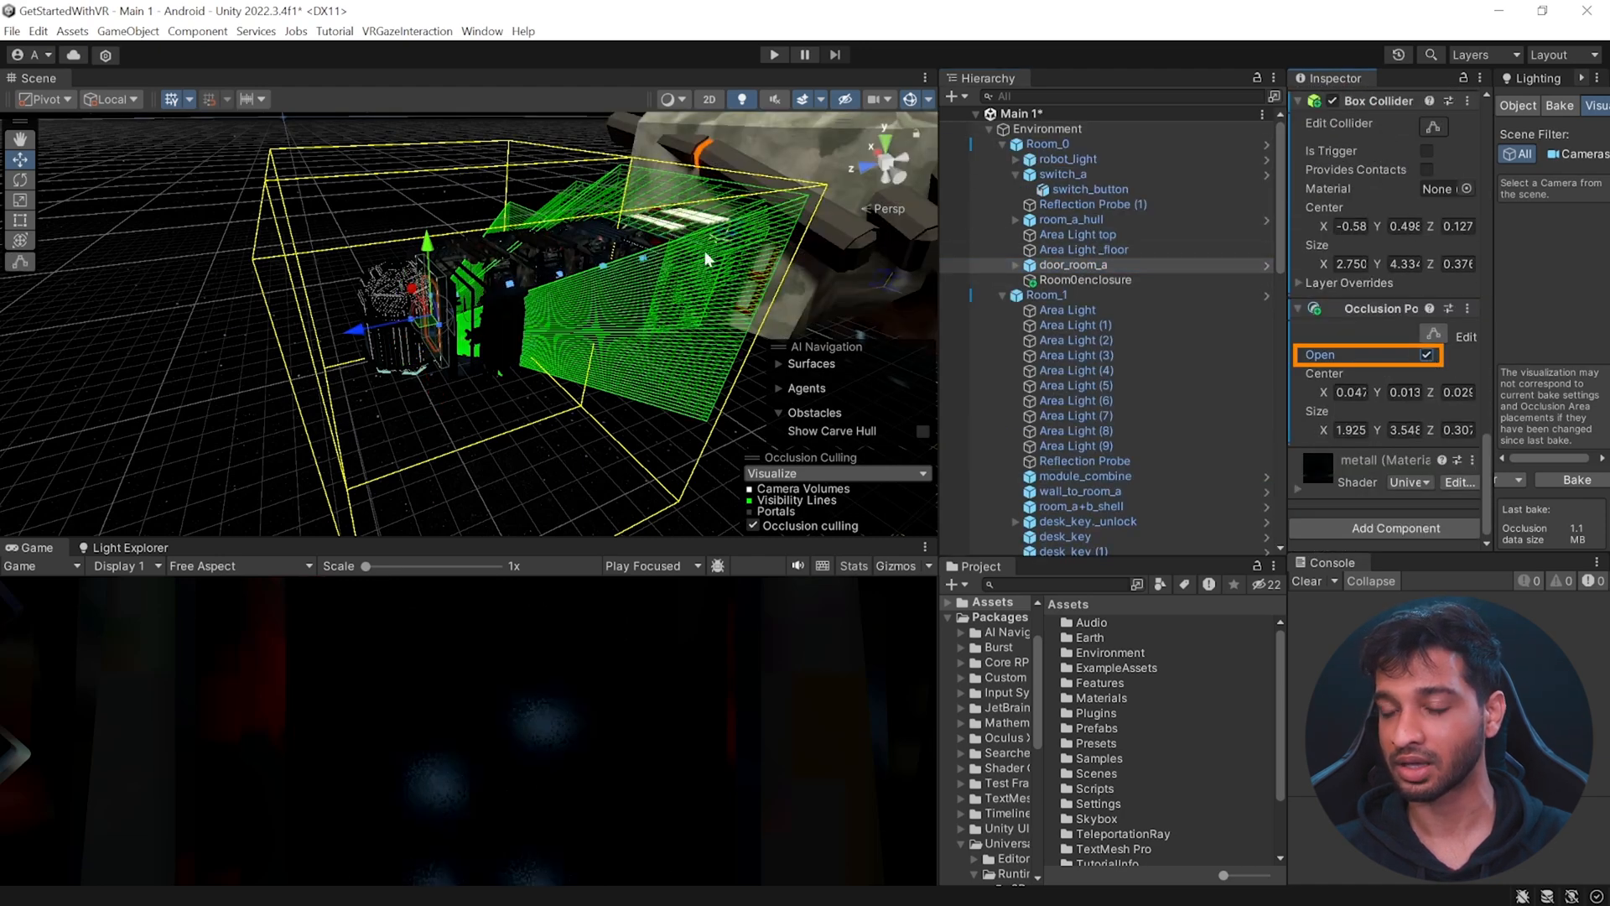